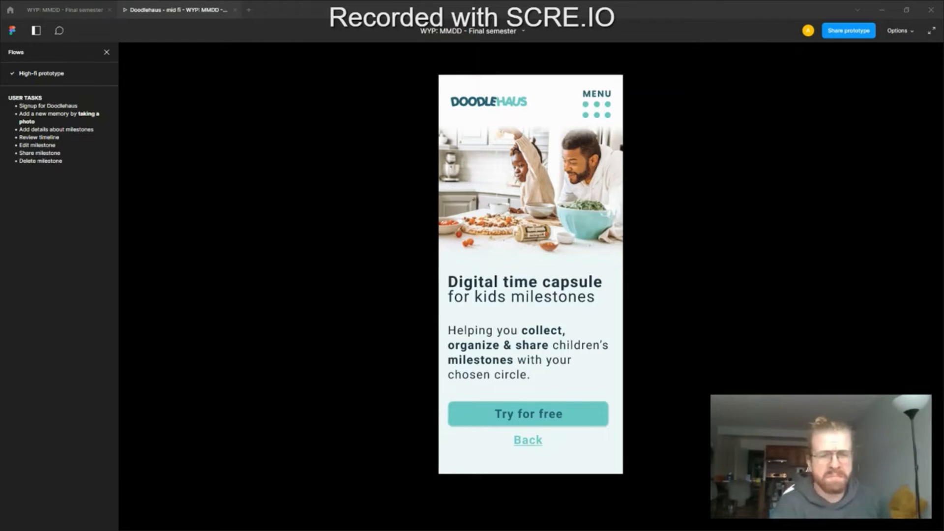
mouse_move(292, 143)
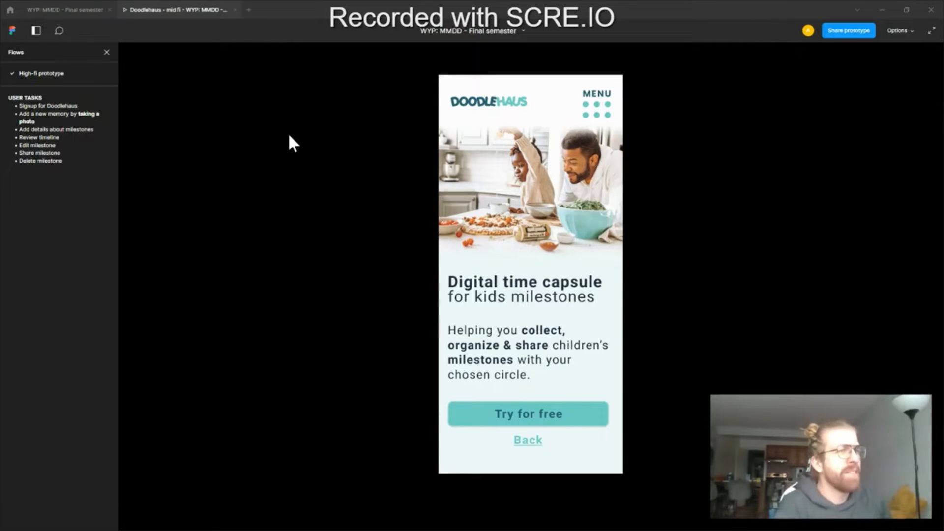
mouse_move(546, 415)
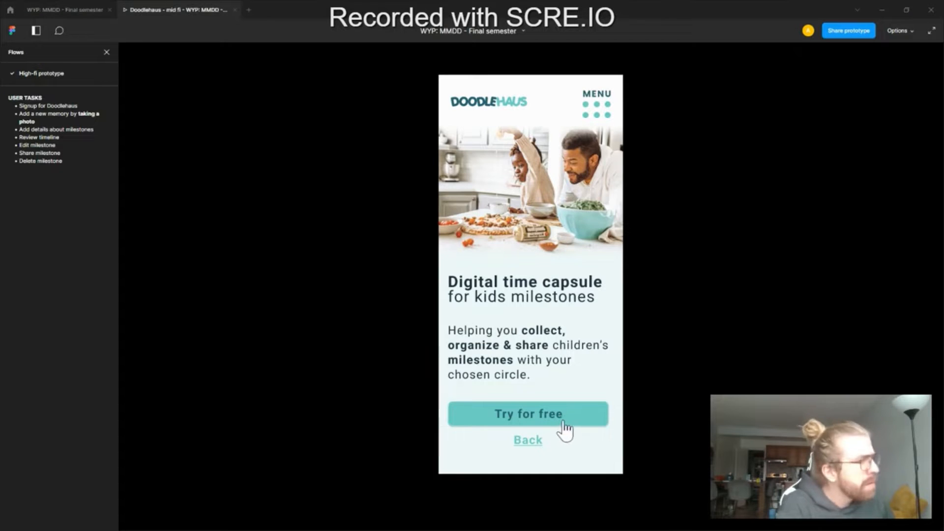
mouse_move(590, 452)
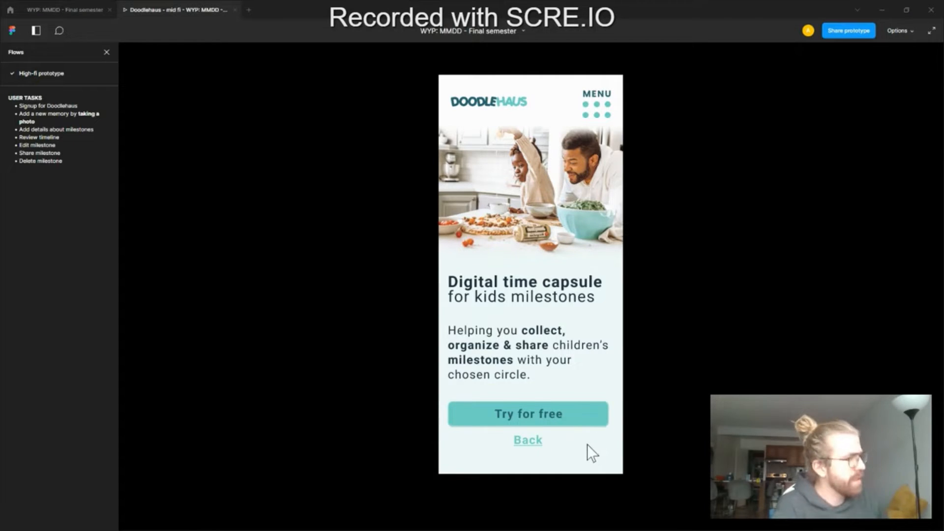
- Complete the Doodlehaus signup form and start capturing a new memory
left_click(527, 413)
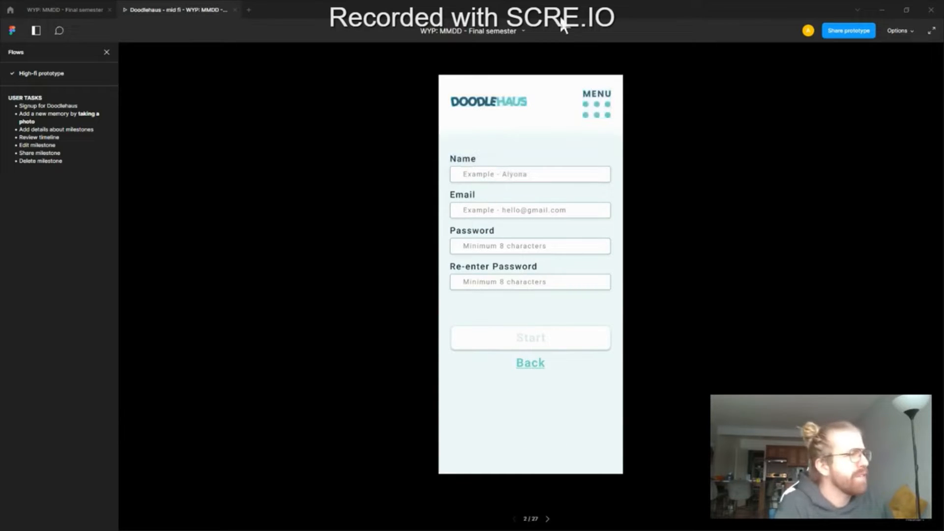
mouse_move(554, 43)
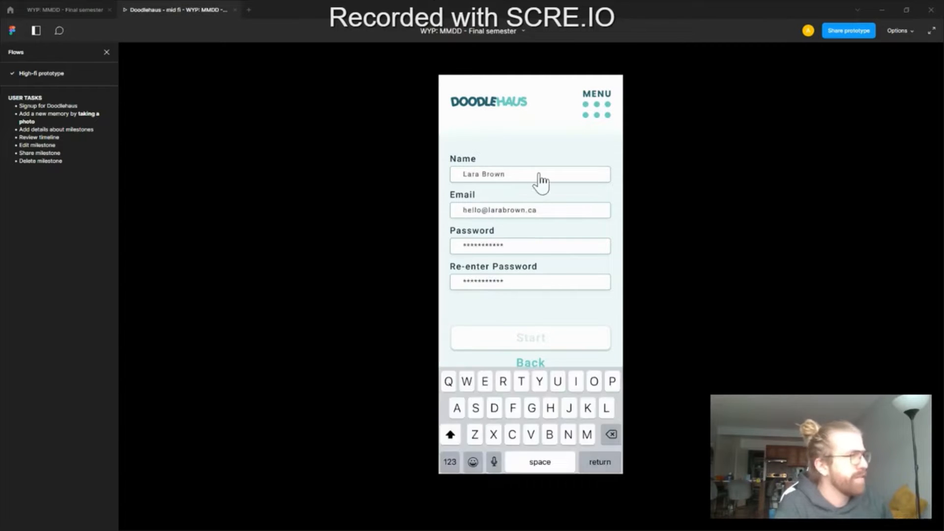
mouse_move(583, 371)
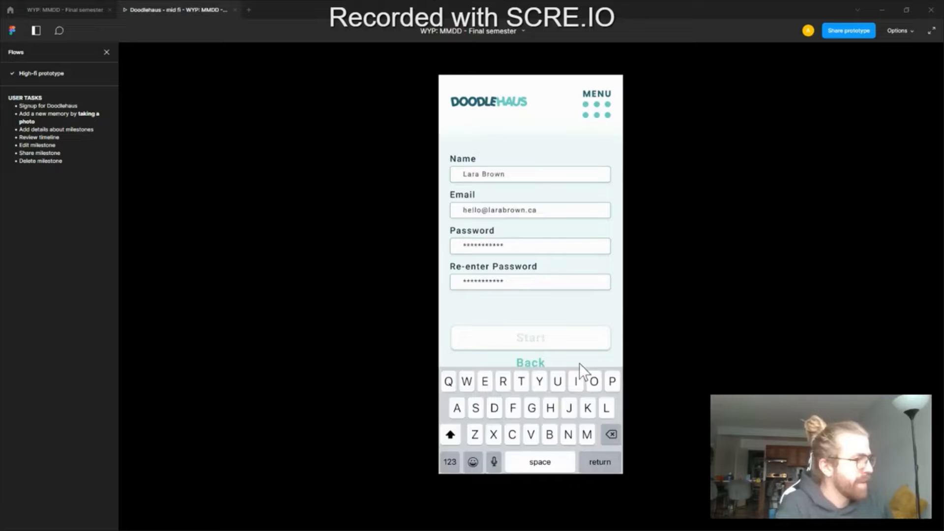
left_click(529, 338)
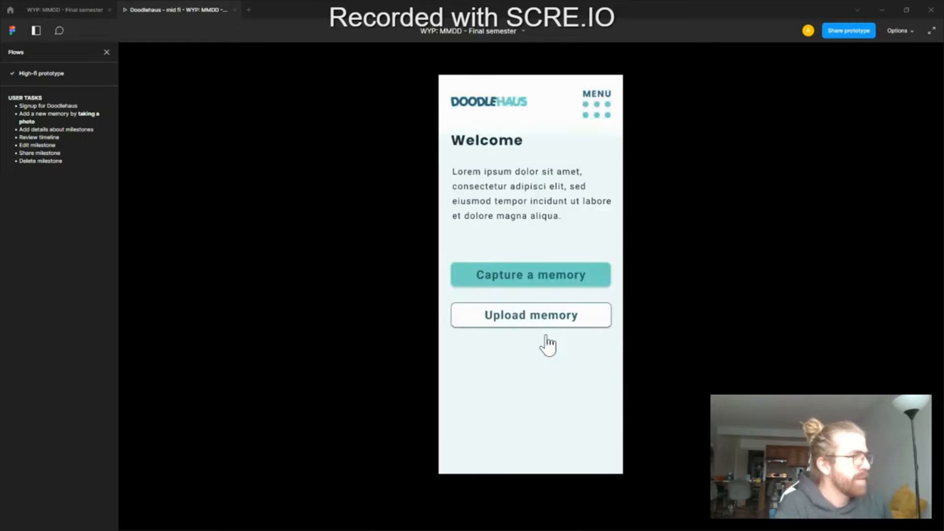
mouse_move(552, 337)
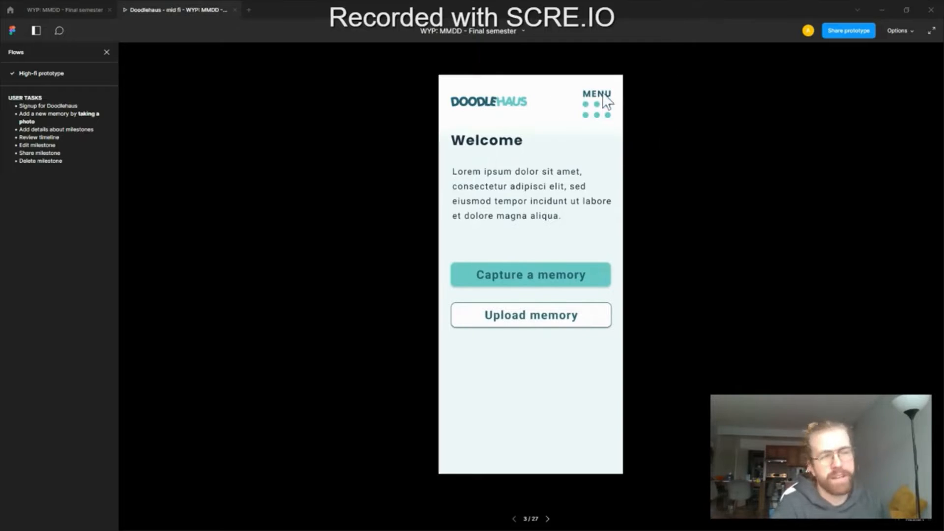
mouse_move(660, 154)
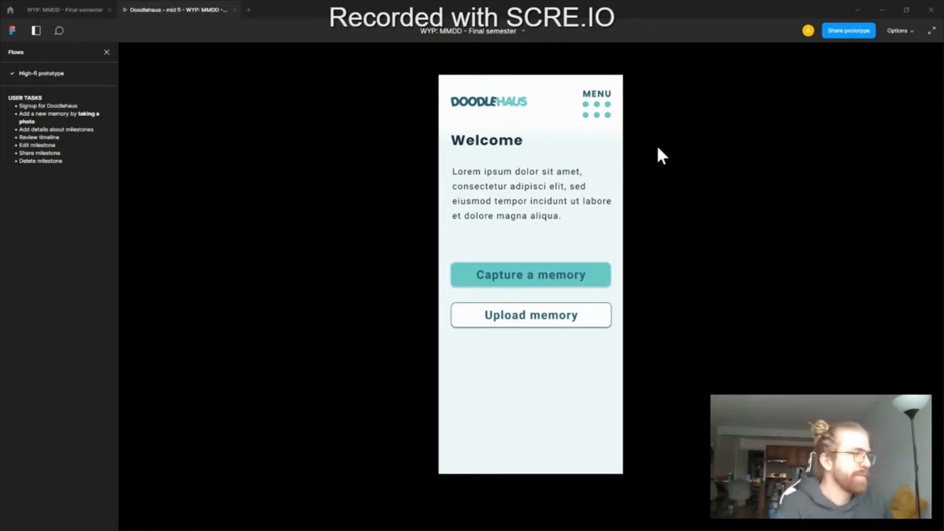
left_click(530, 275)
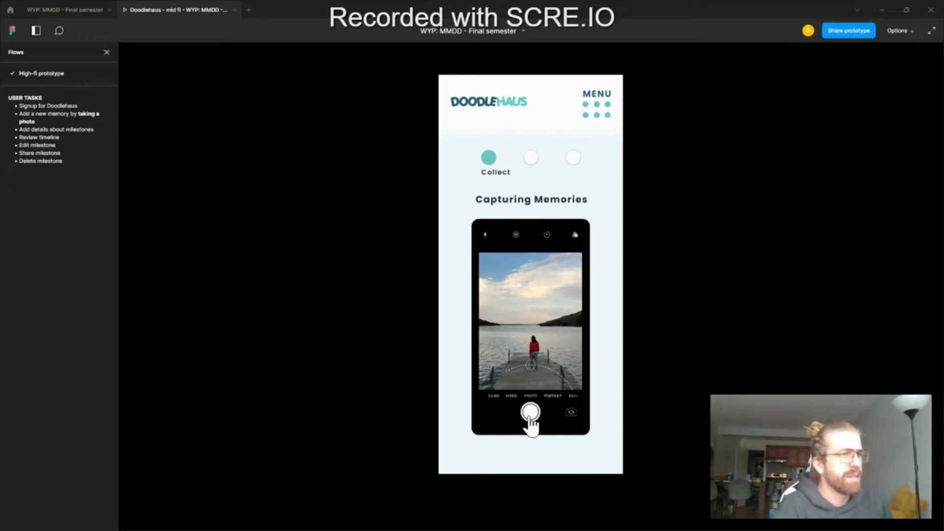
- Snap the photo and fill in the 'First swimming lesson' details with its description
left_click(531, 412)
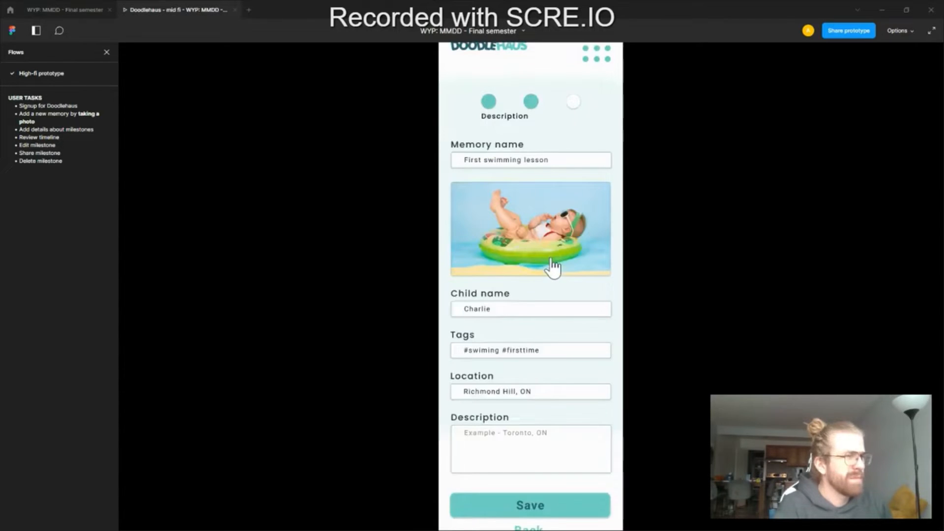
mouse_move(510, 439)
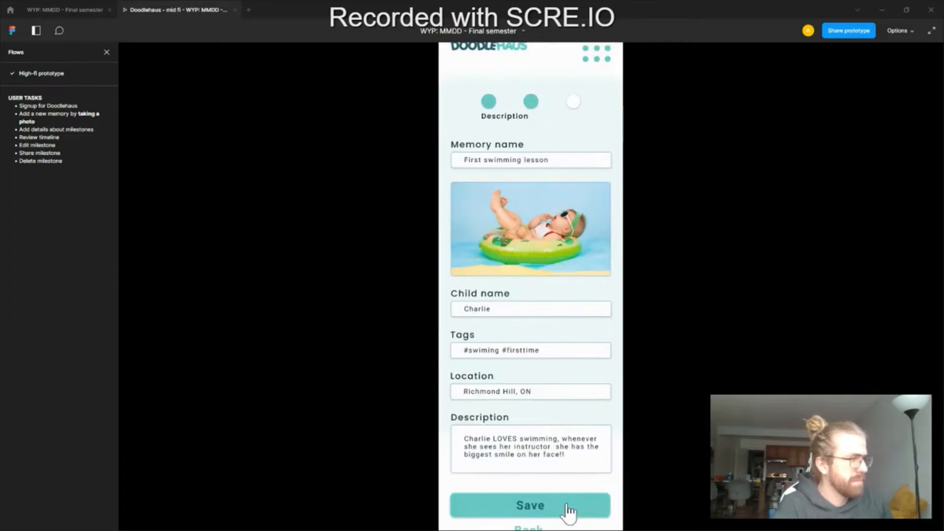
left_click(529, 505)
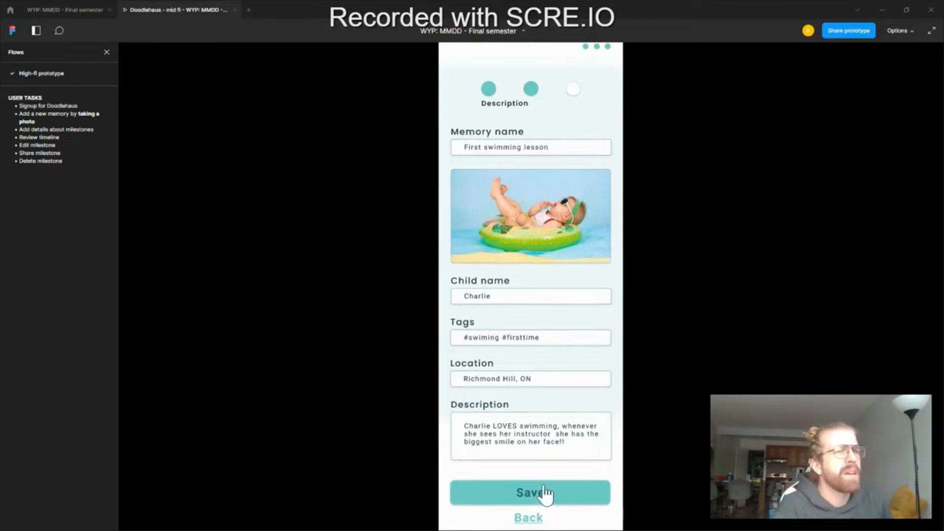
- Save the 'First swimming lesson' memory to reach the Memory completed screen
left_click(530, 491)
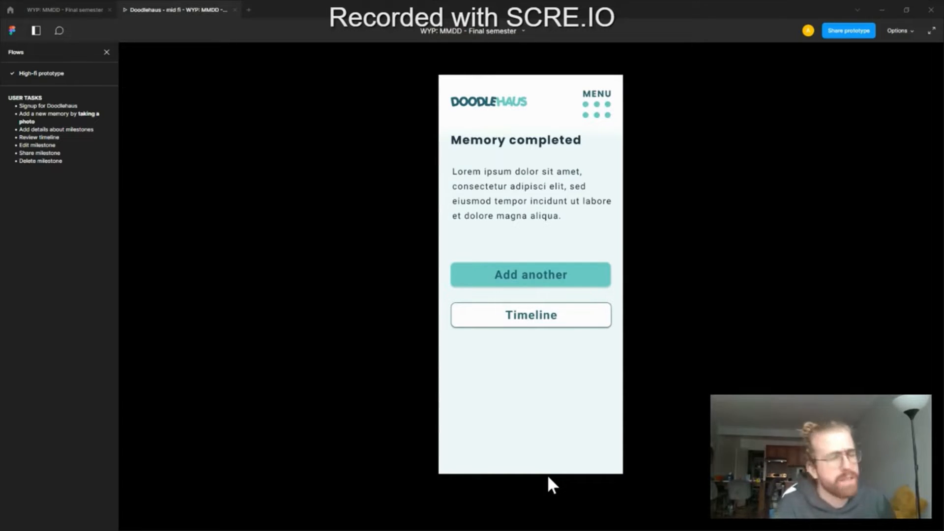
mouse_move(778, 250)
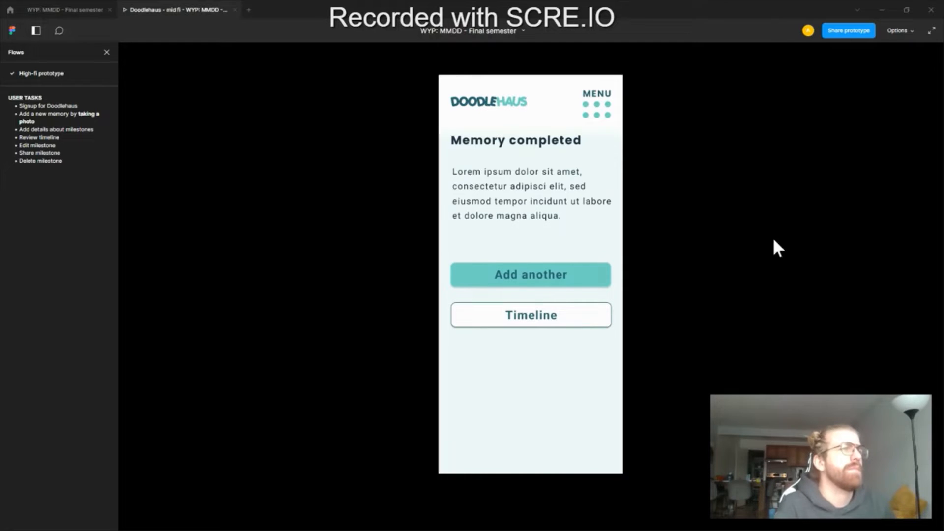
mouse_move(505, 195)
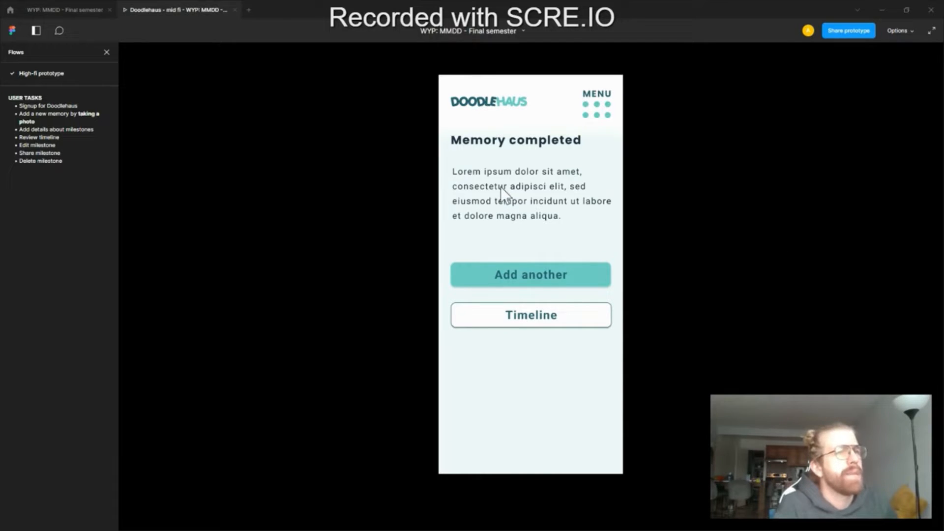
- Go to TIME CAPSULE from the menu and expand the 6th month milestone
left_click(596, 104)
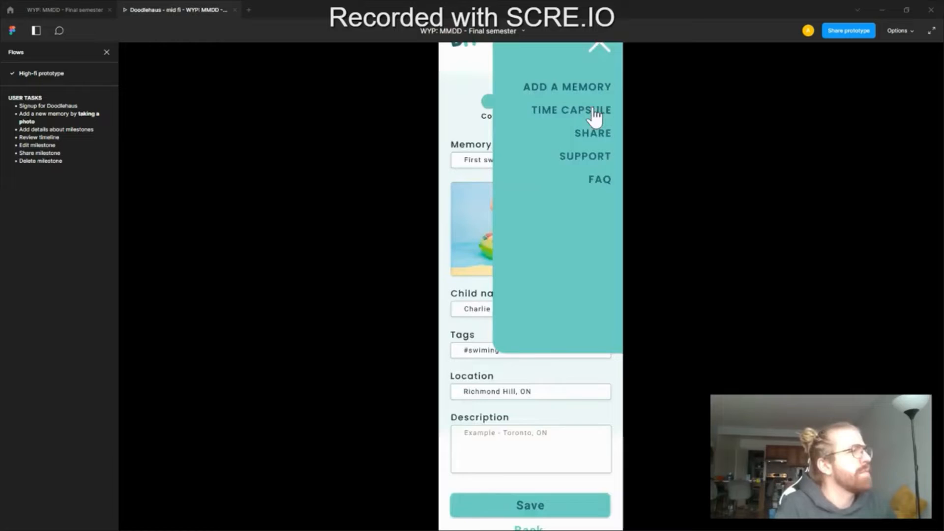
mouse_move(544, 118)
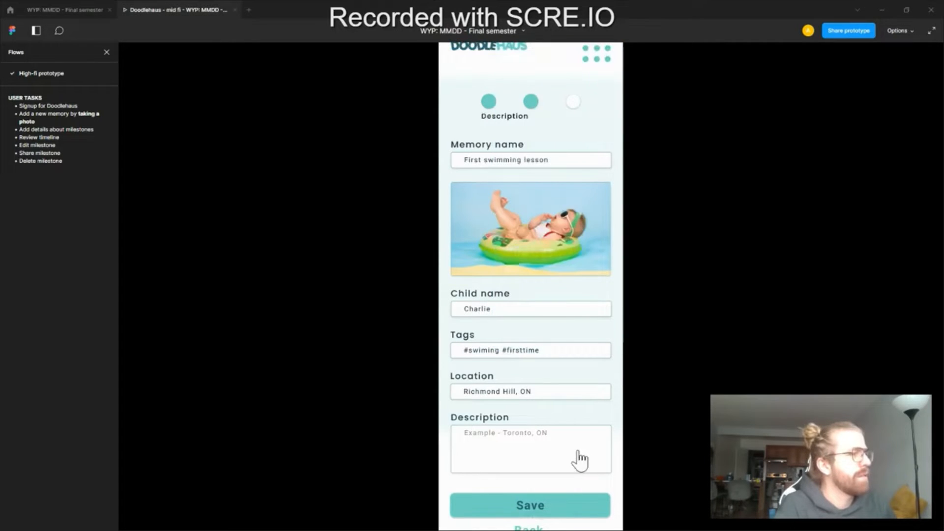
left_click(529, 505)
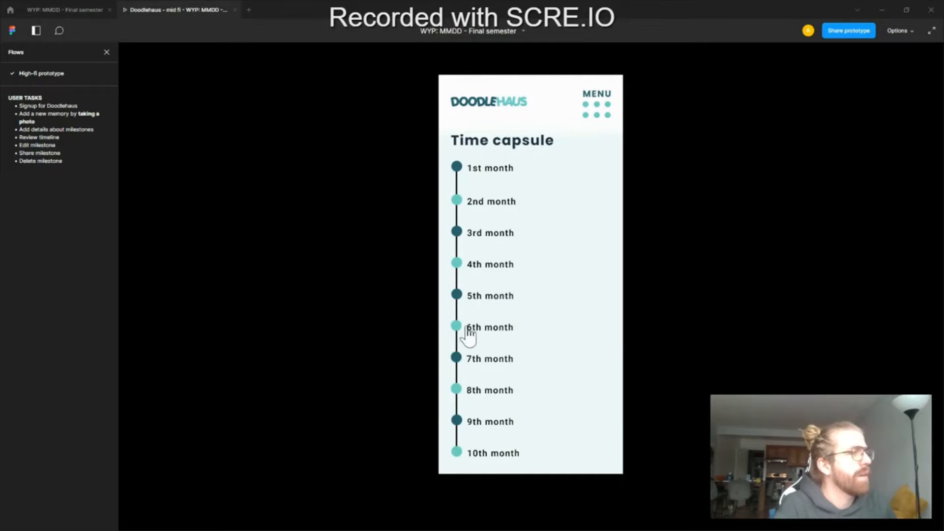
left_click(489, 327)
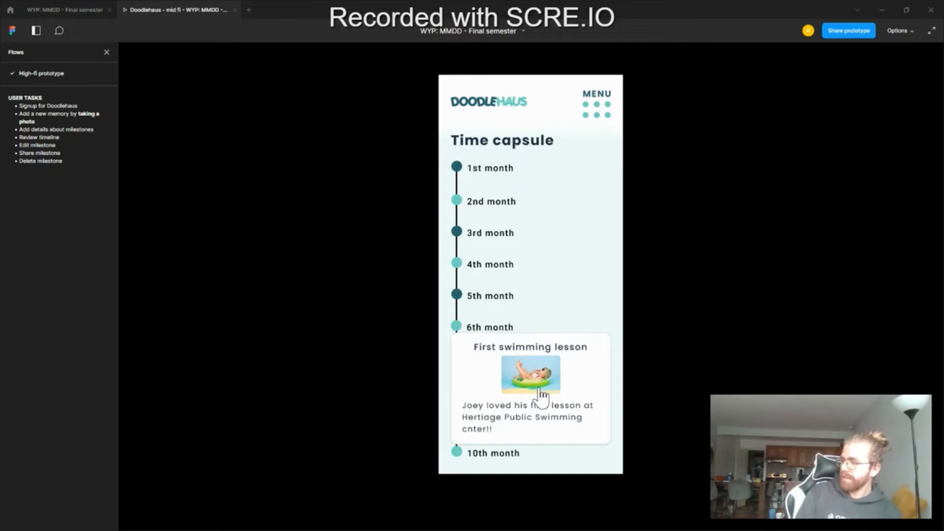
mouse_move(370, 179)
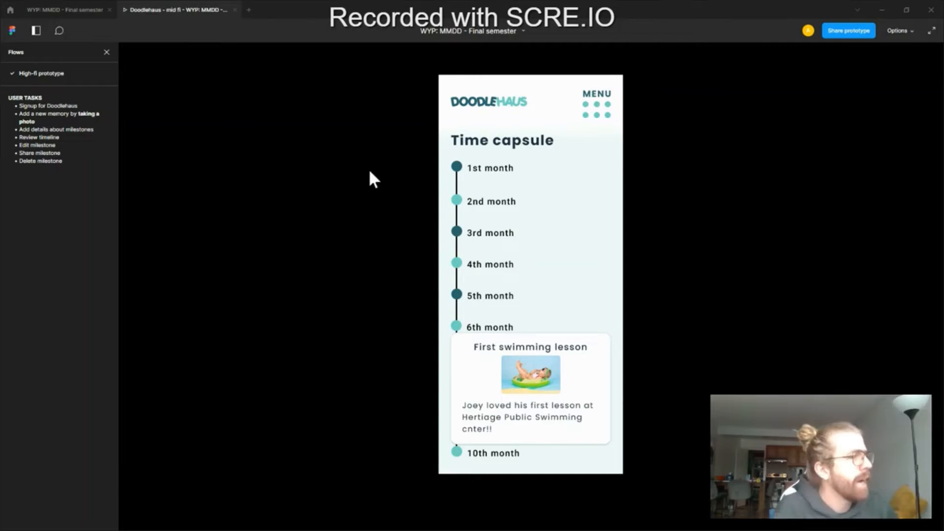
left_click(530, 374)
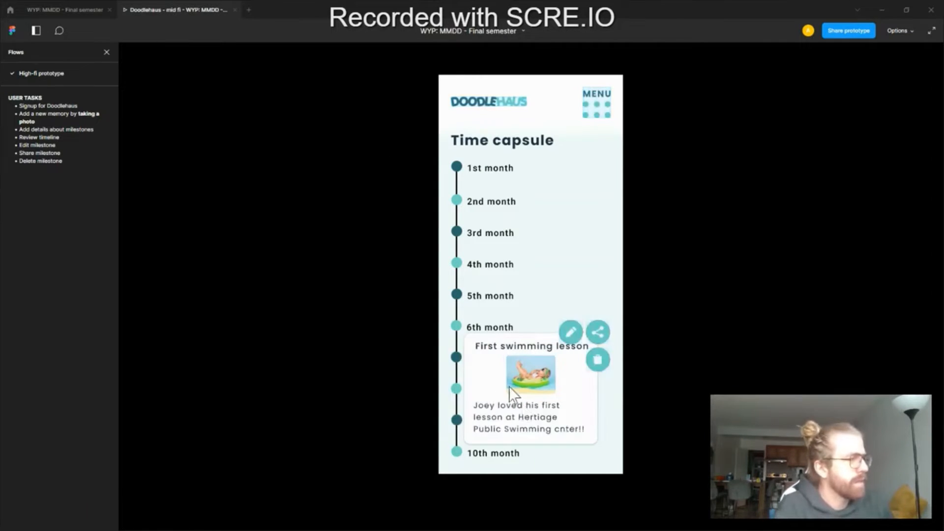
mouse_move(534, 406)
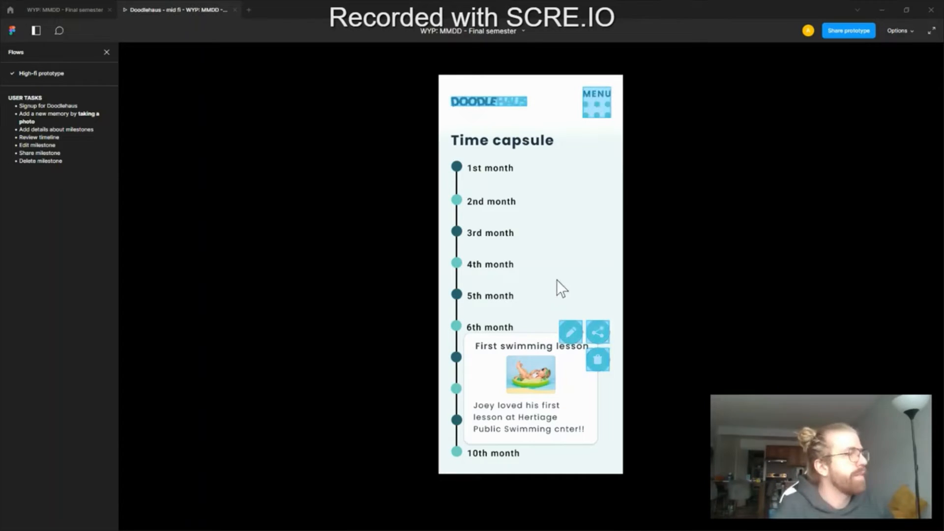
mouse_move(473, 386)
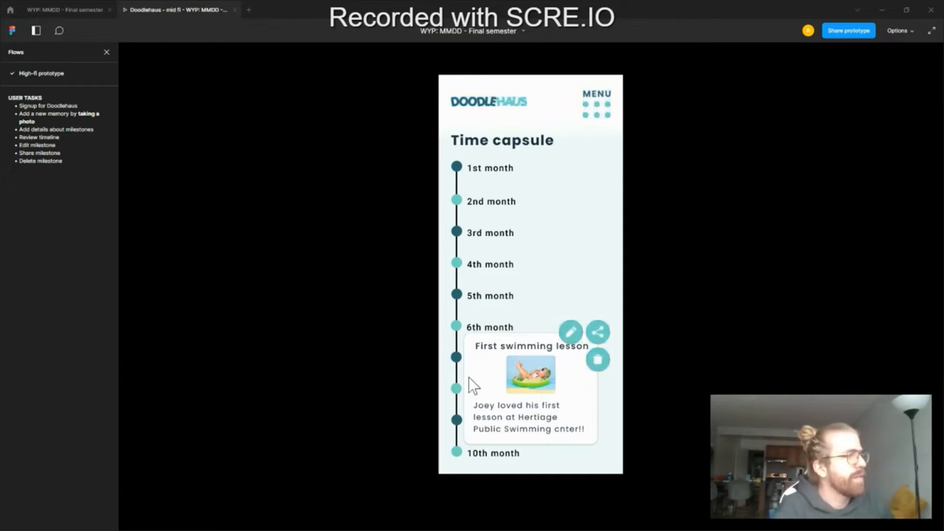
mouse_move(487, 231)
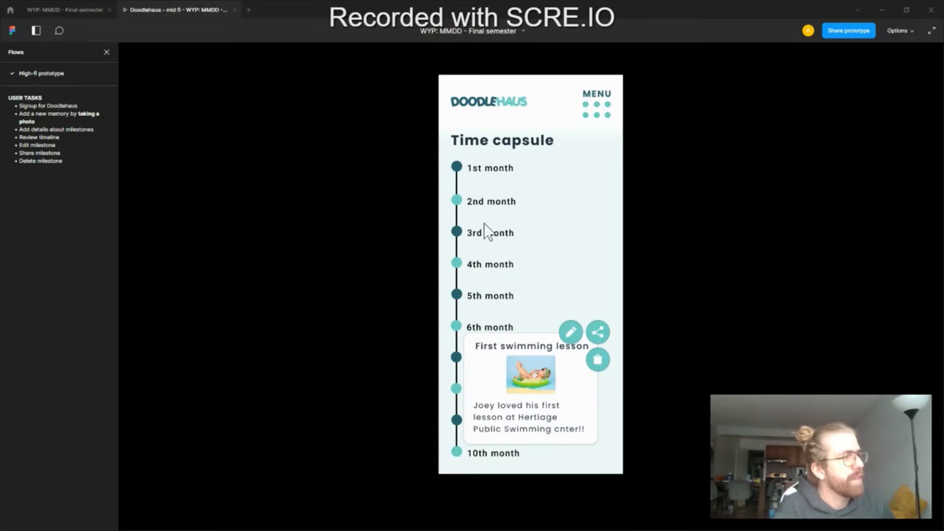
mouse_move(443, 461)
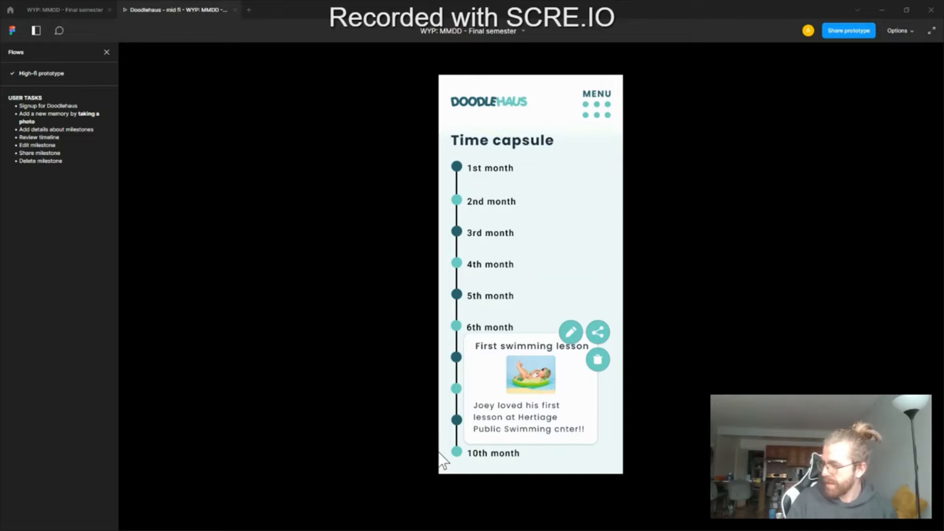
mouse_move(497, 337)
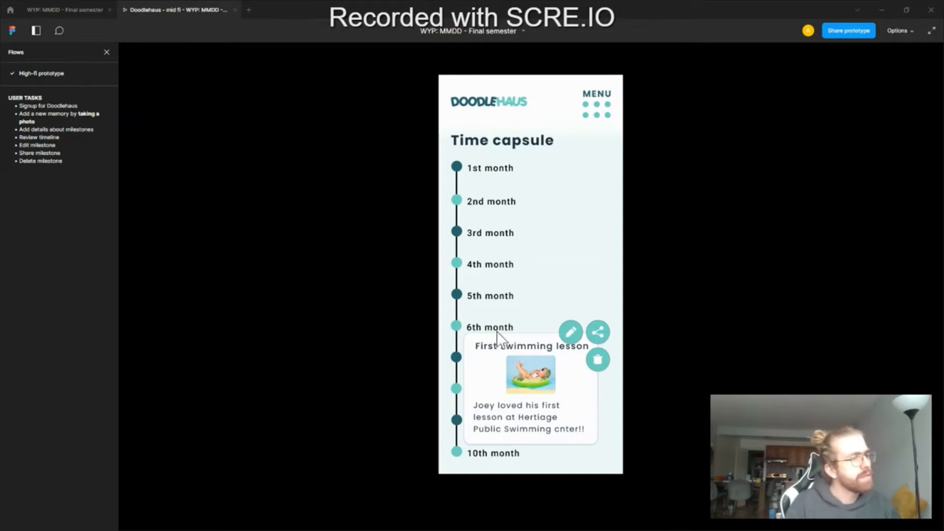
mouse_move(560, 280)
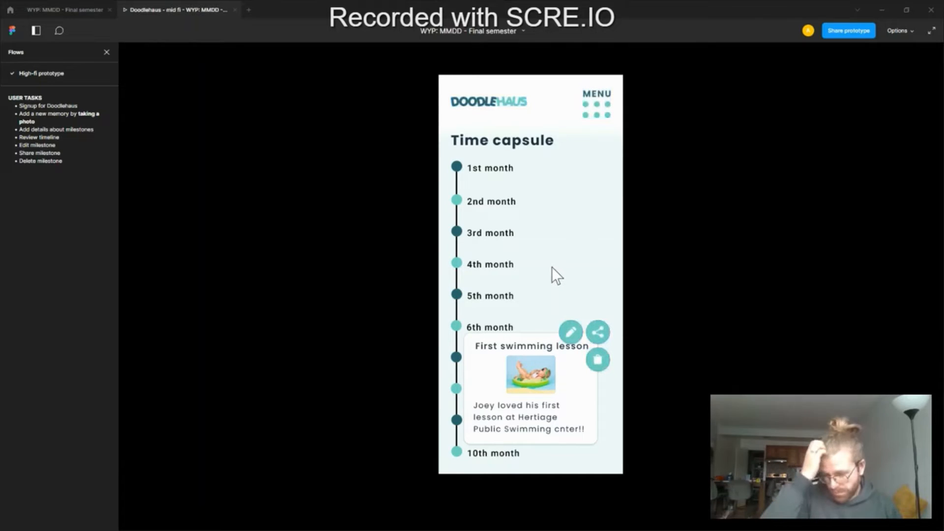
mouse_move(565, 281)
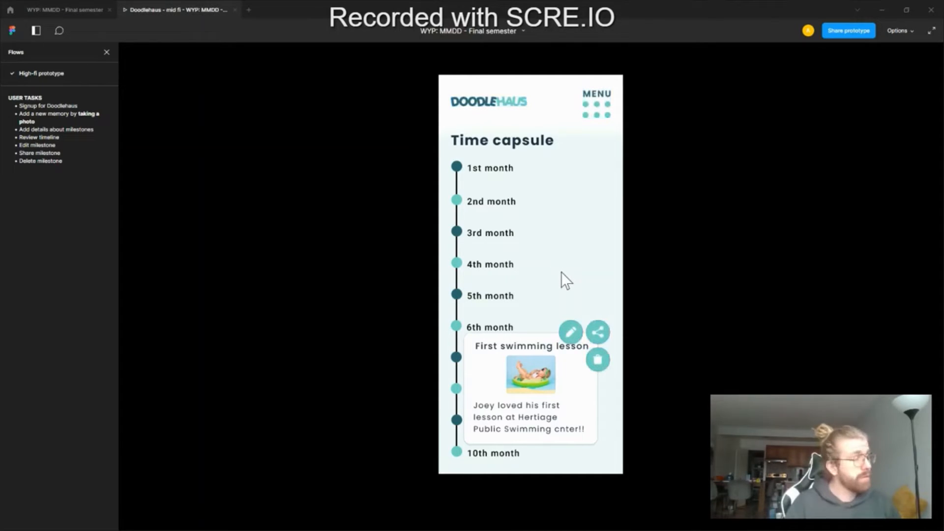
mouse_move(515, 378)
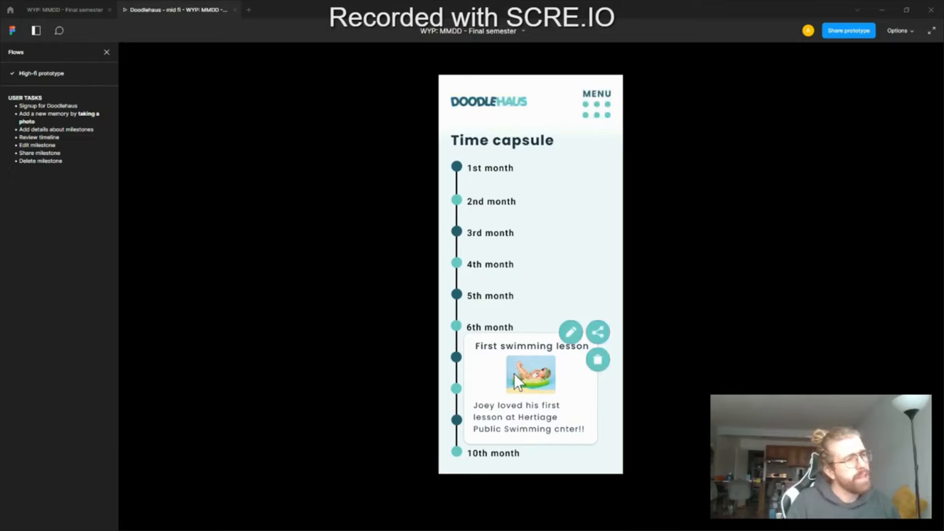
mouse_move(536, 359)
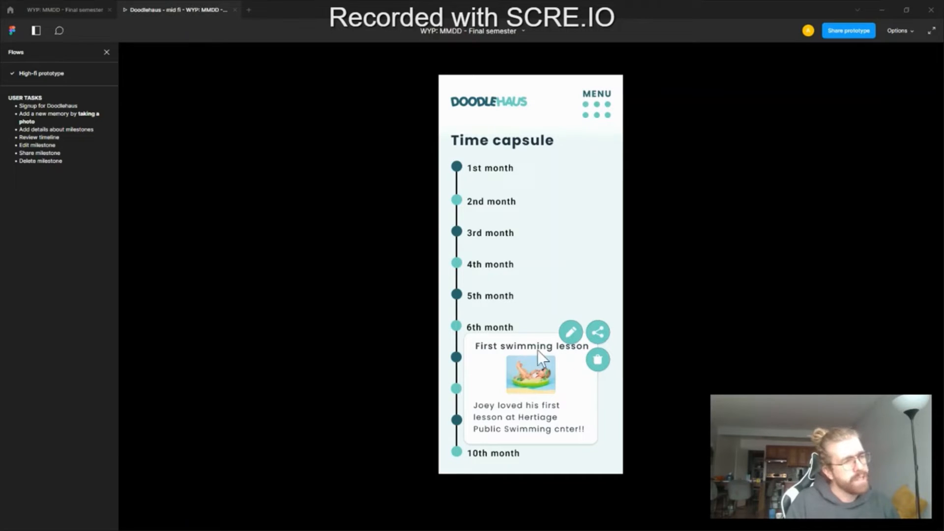
mouse_move(530, 378)
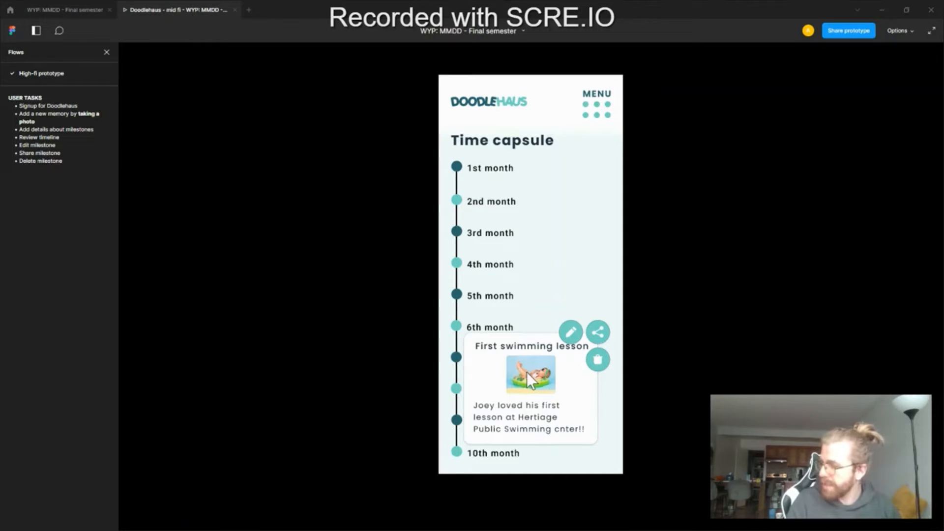
mouse_move(561, 372)
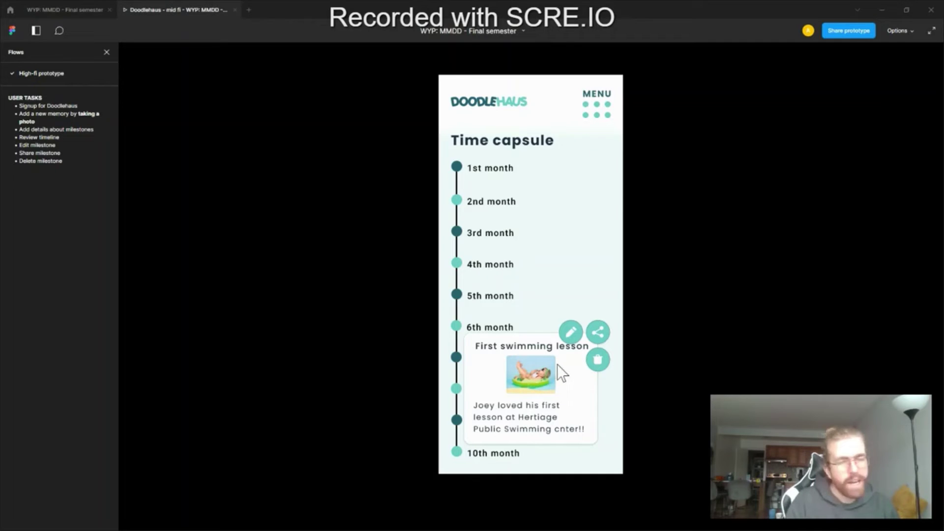
mouse_move(566, 367)
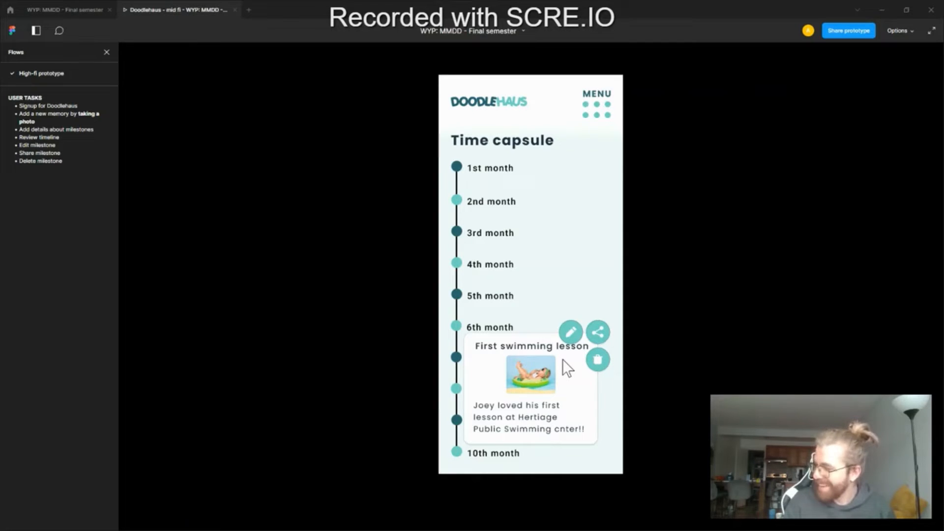
mouse_move(521, 328)
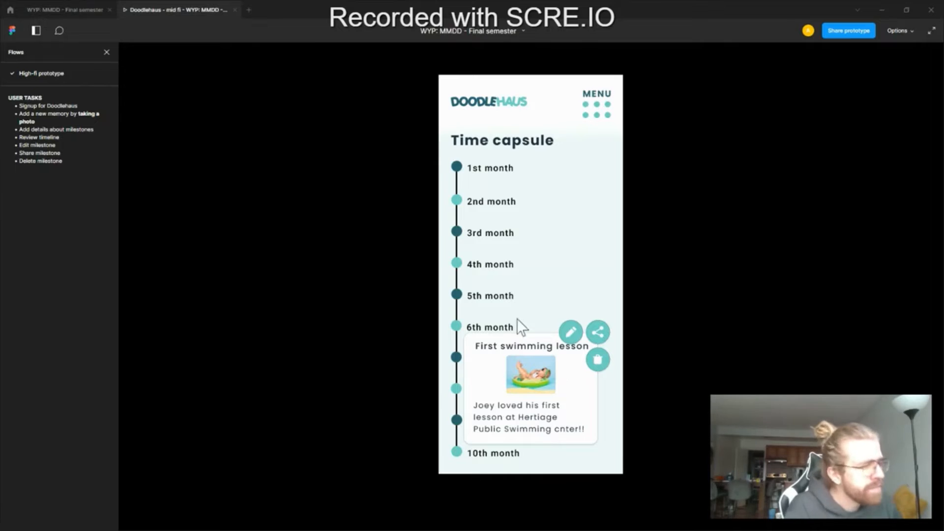
mouse_move(570, 331)
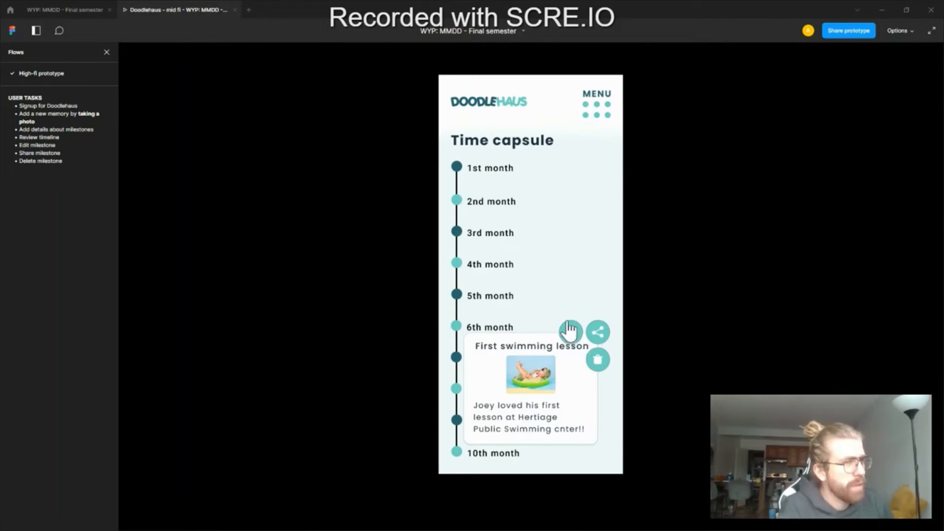
mouse_move(554, 313)
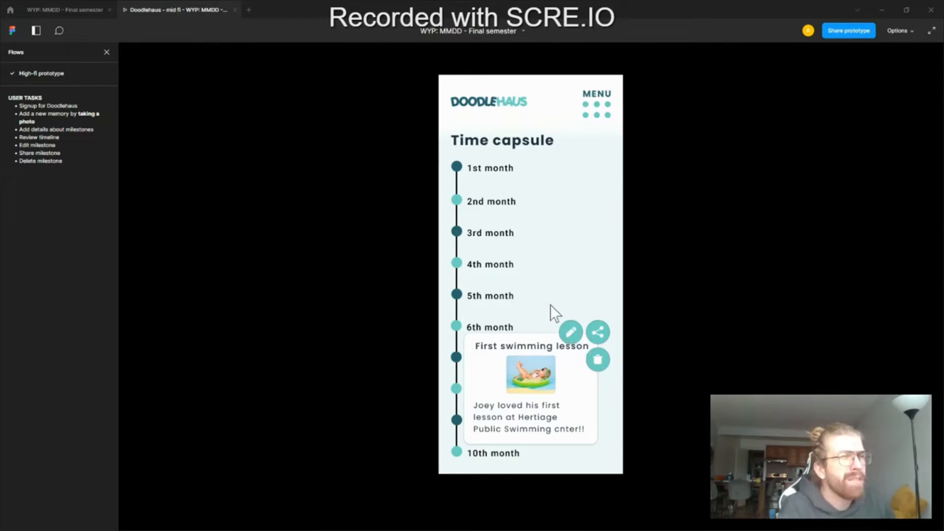
mouse_move(570, 332)
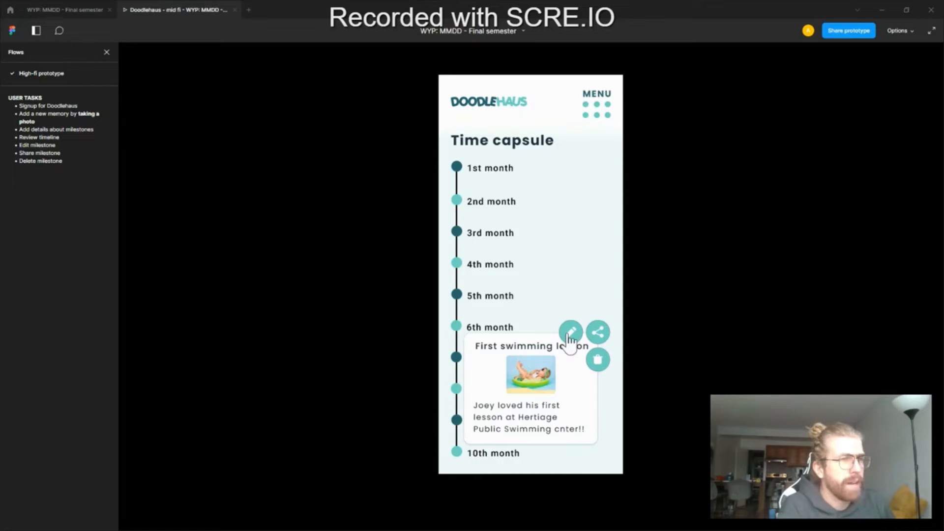
- Edit the swimming lesson memory's description and update it
left_click(571, 332)
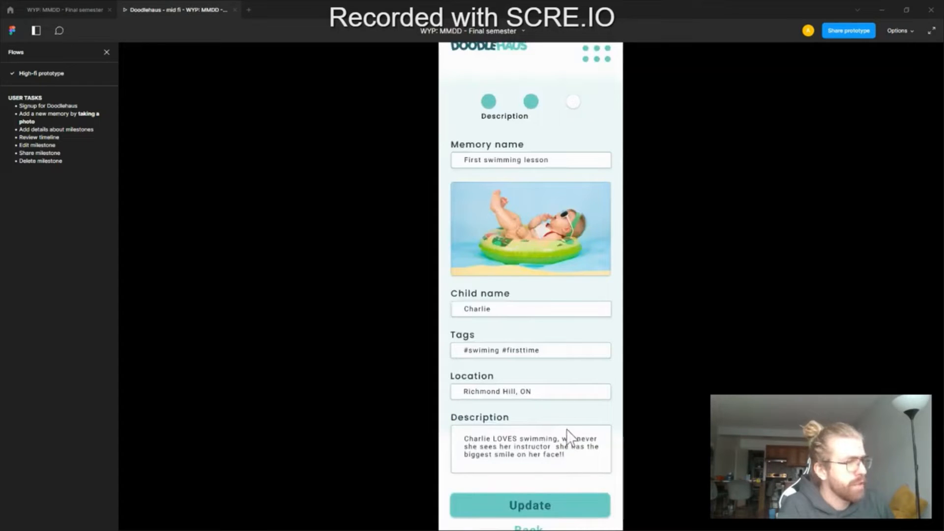
left_click(528, 505)
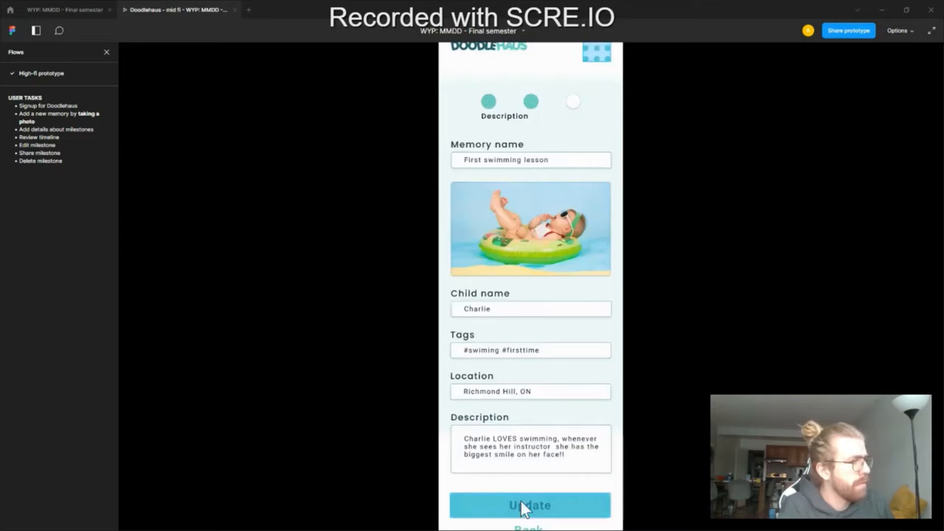
left_click(529, 505)
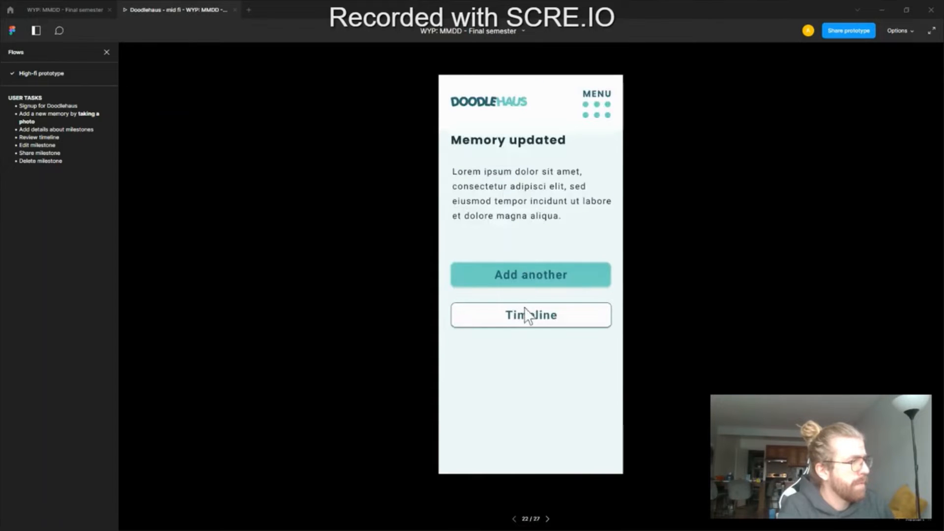
- Return to the timeline and expand the 7th month card's edit, share, delete options
left_click(531, 314)
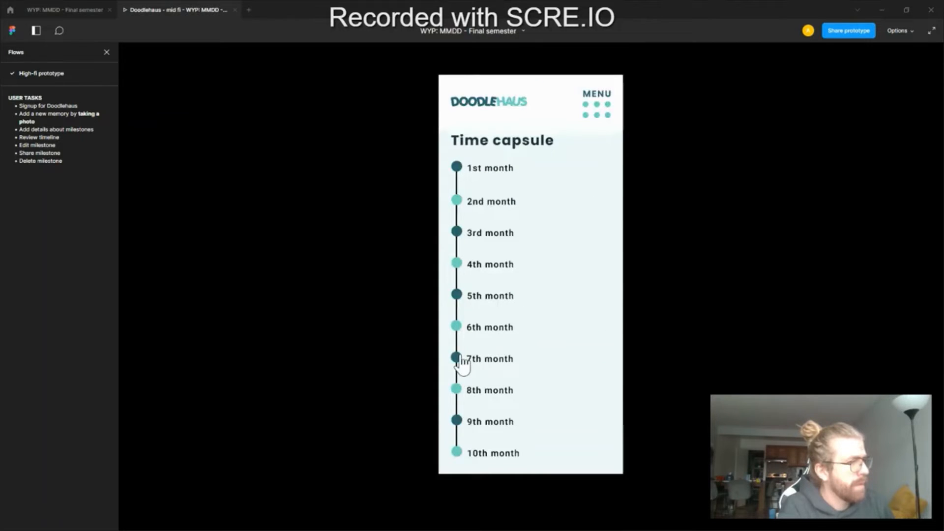
left_click(456, 358)
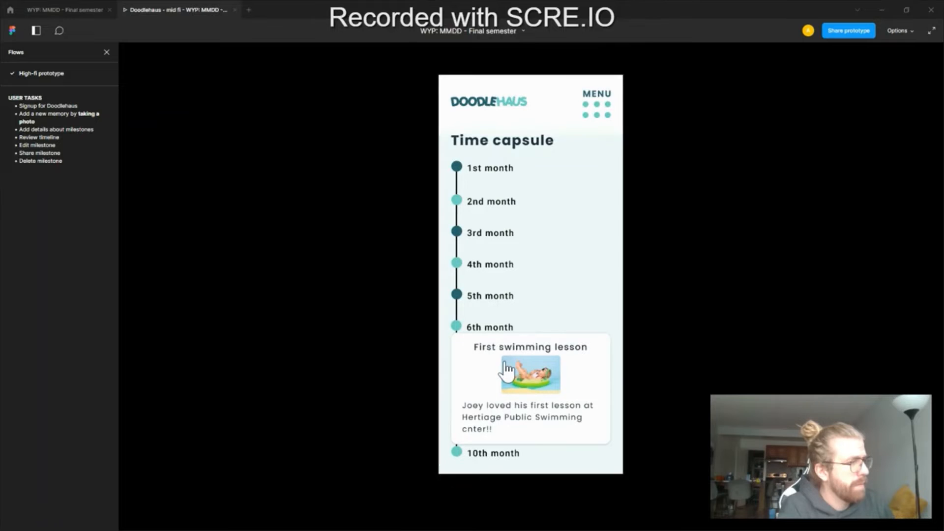
left_click(530, 374)
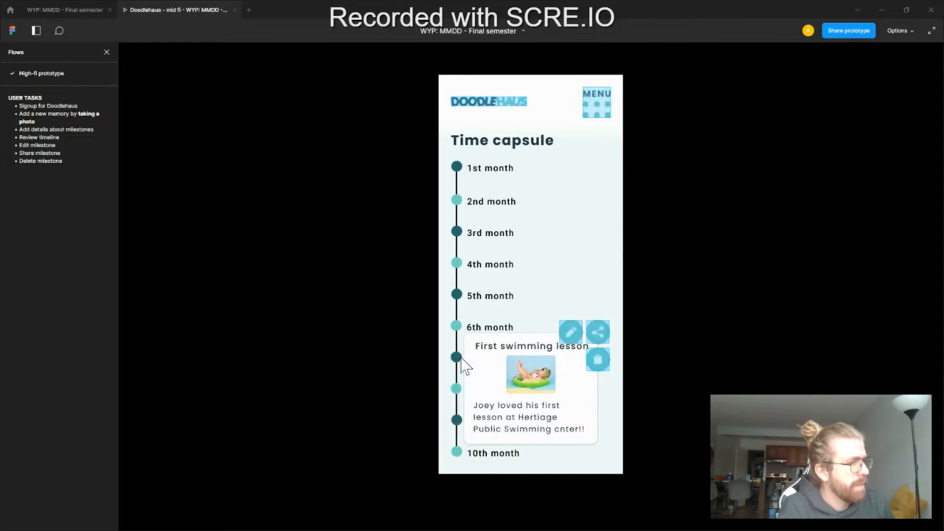
mouse_move(460, 328)
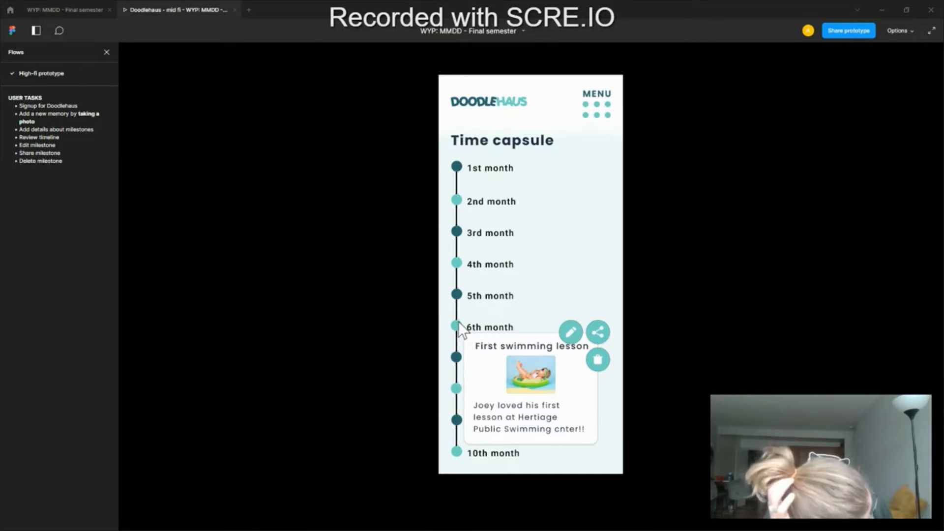
mouse_move(460, 313)
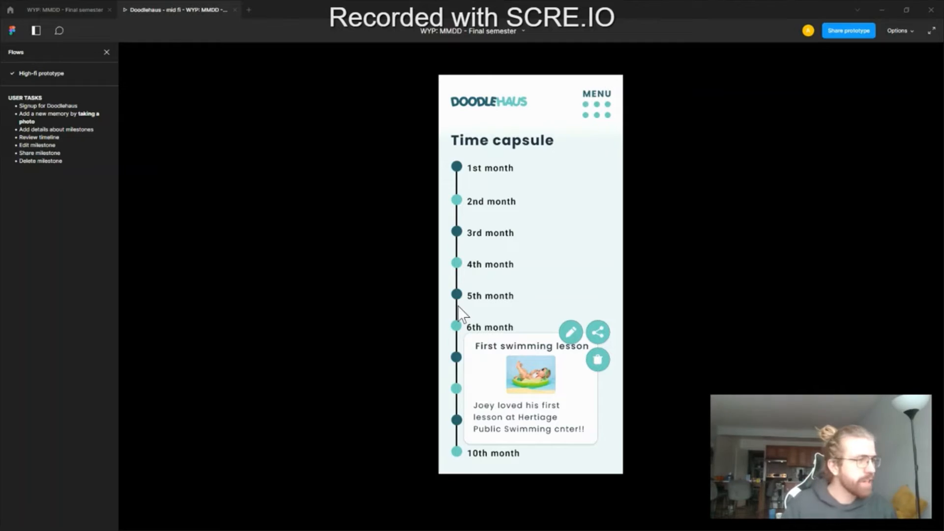
- Reopen the swimming lesson memory's edit form and update it again
left_click(570, 332)
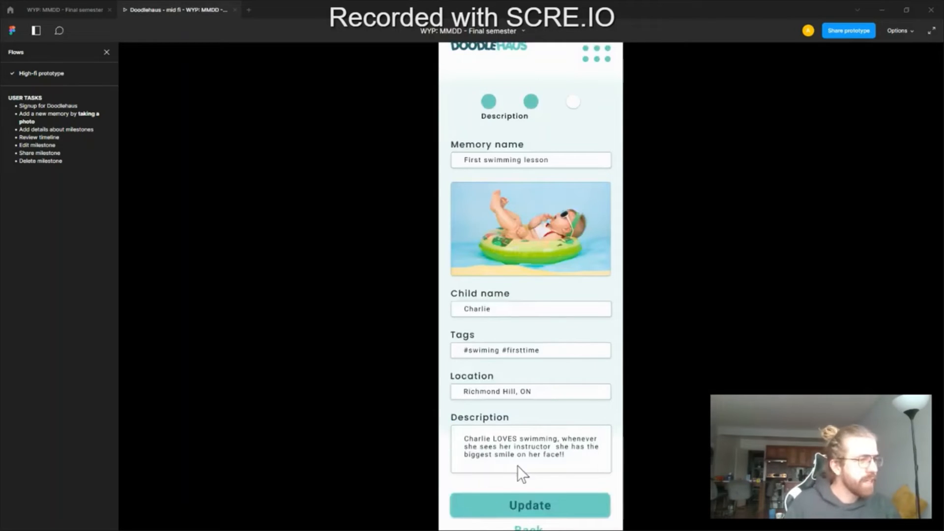
mouse_move(464, 413)
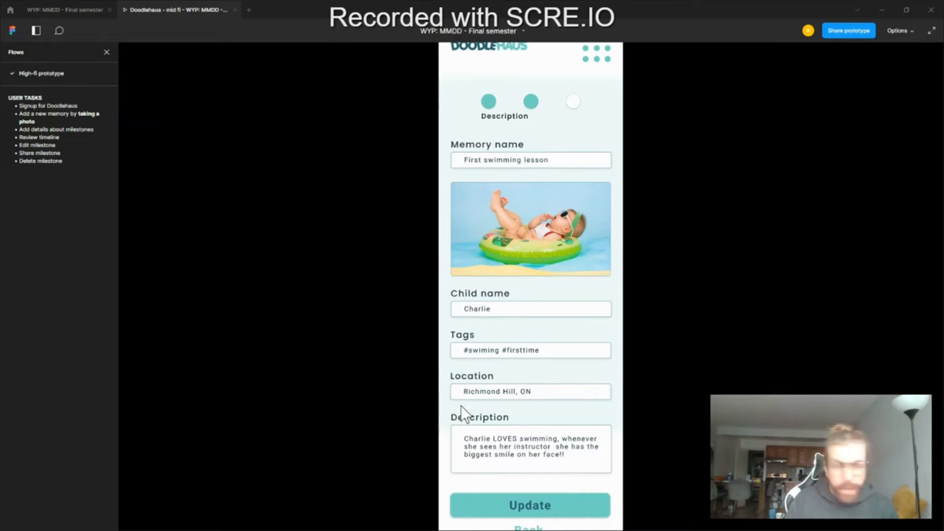
mouse_move(527, 358)
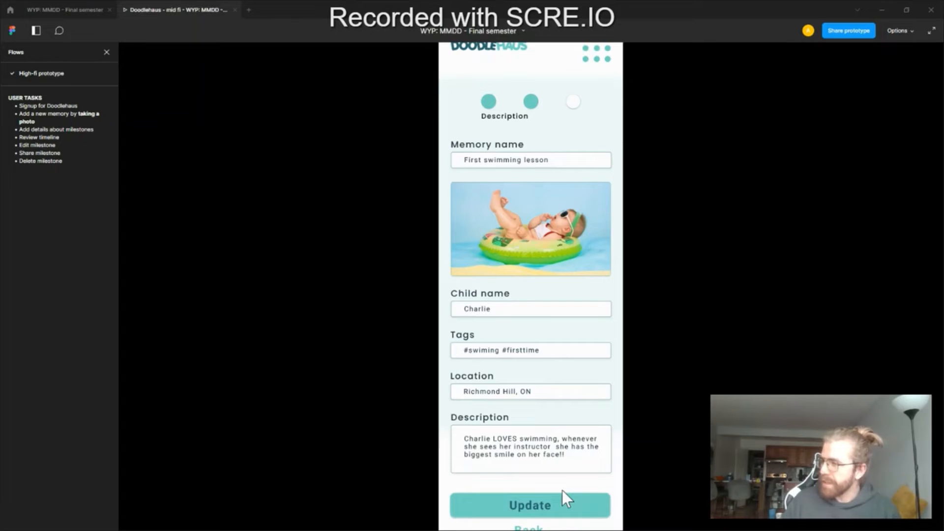
mouse_move(561, 487)
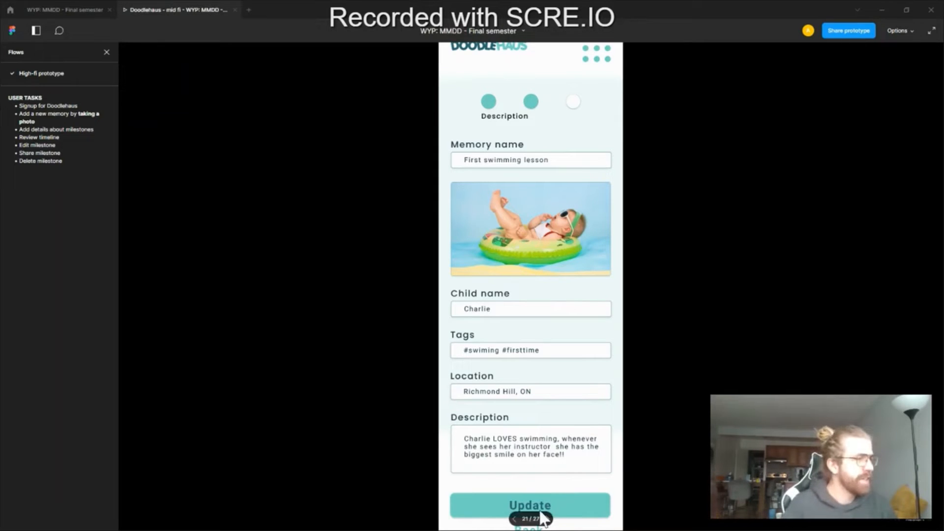
left_click(529, 504)
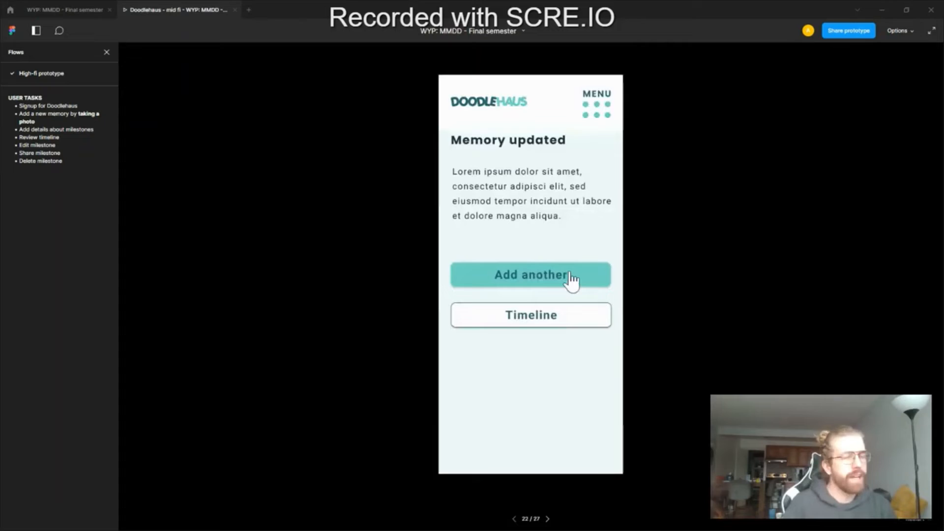
mouse_move(577, 281)
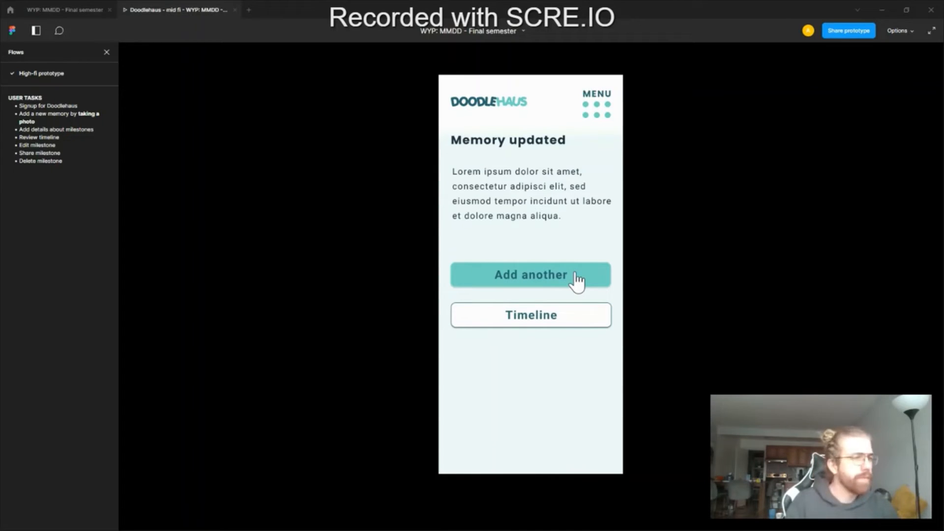
mouse_move(657, 84)
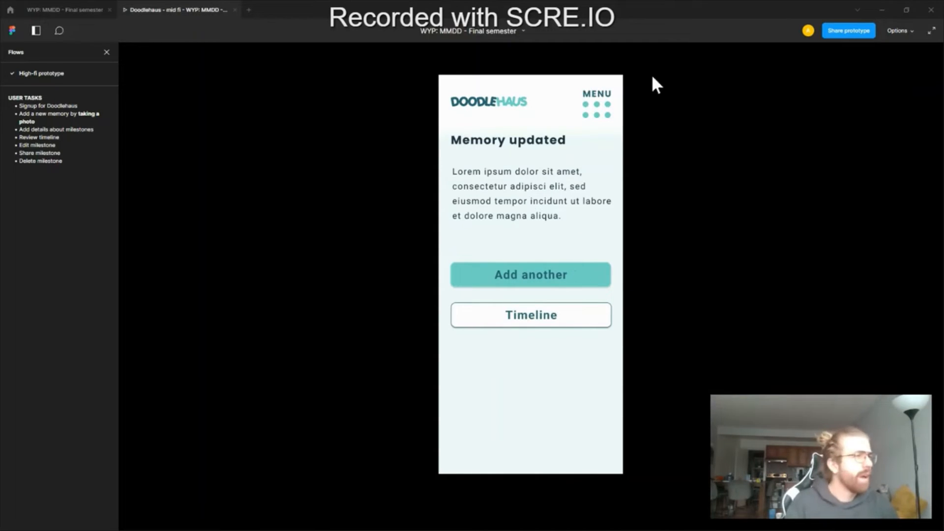
mouse_move(595, 115)
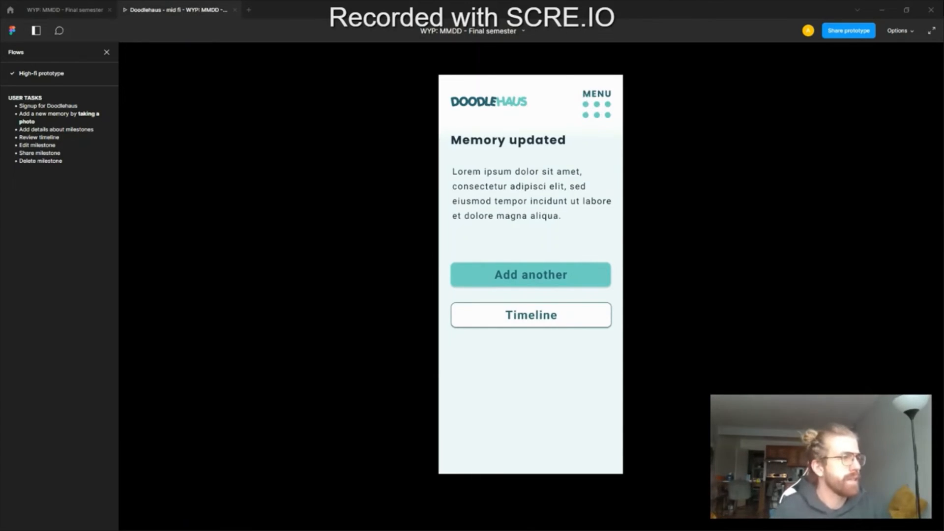
- Delete the swimming lesson memory from the timeline via its trash icon and confirm
left_click(530, 314)
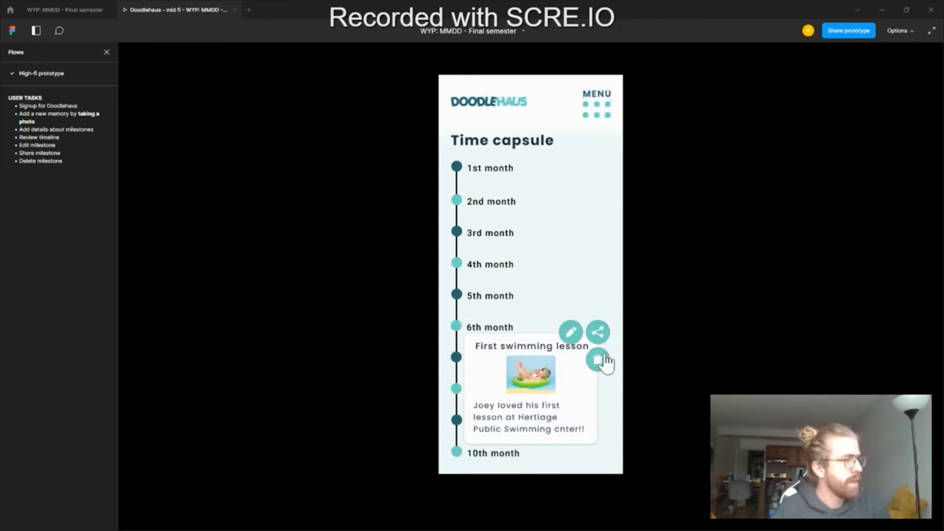
left_click(596, 359)
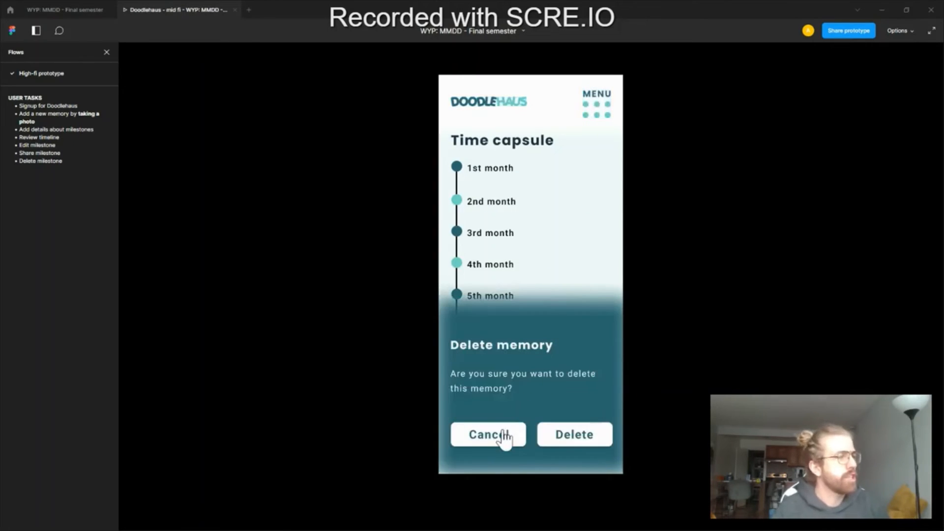
mouse_move(574, 434)
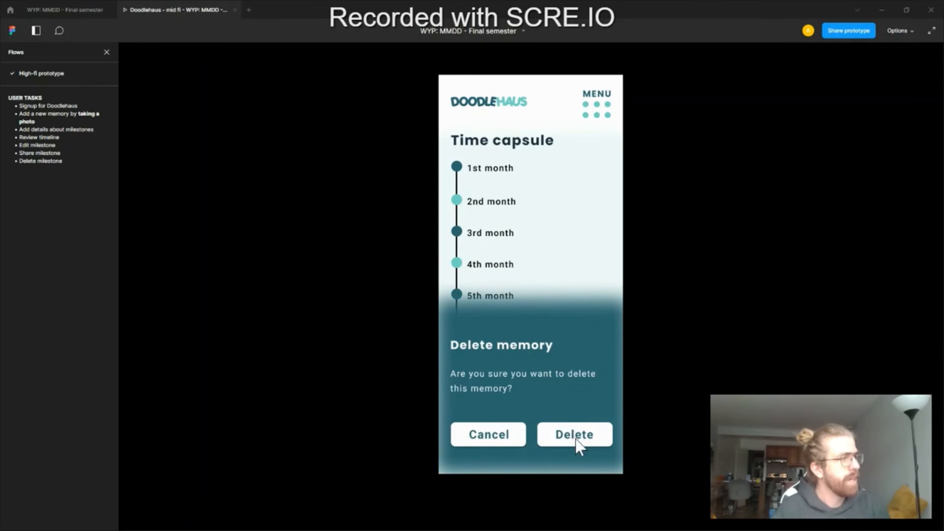
left_click(574, 434)
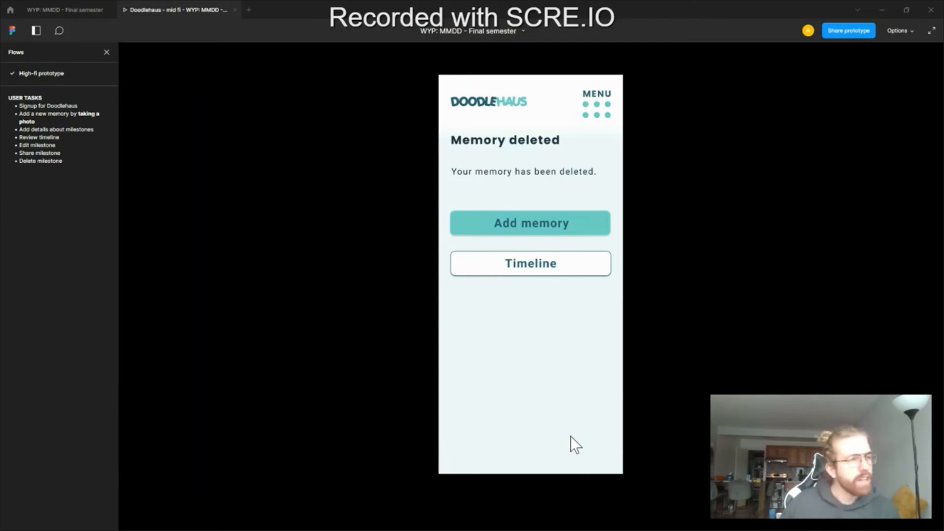
- Back on the timeline, preview the 6th month card's actions, then close it
left_click(530, 263)
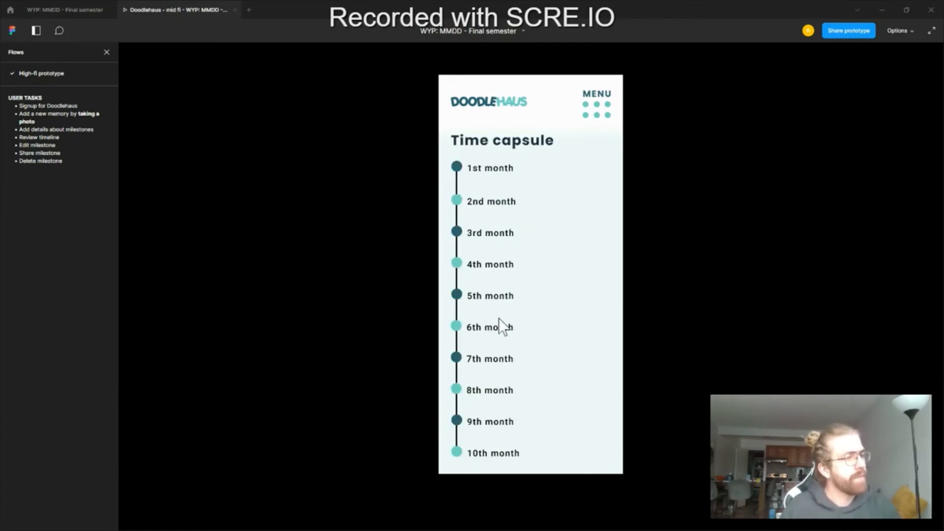
left_click(490, 327)
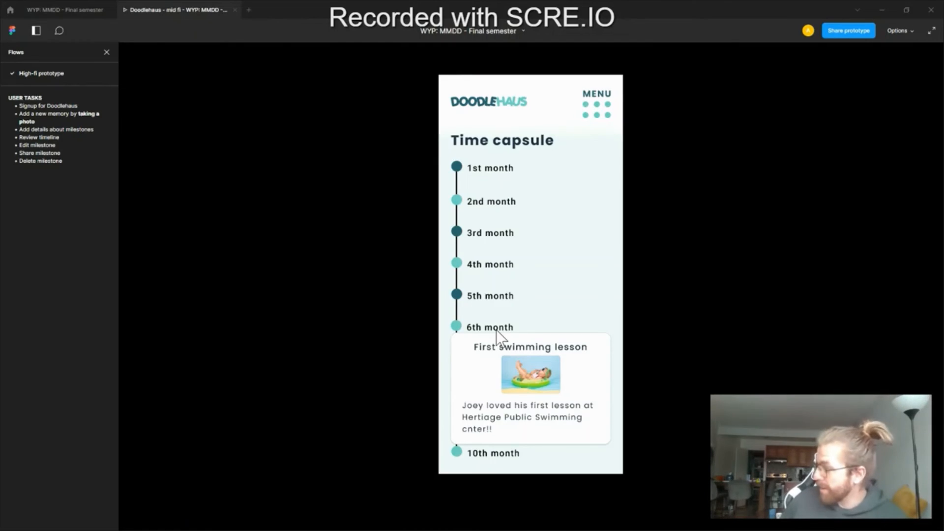
mouse_move(538, 385)
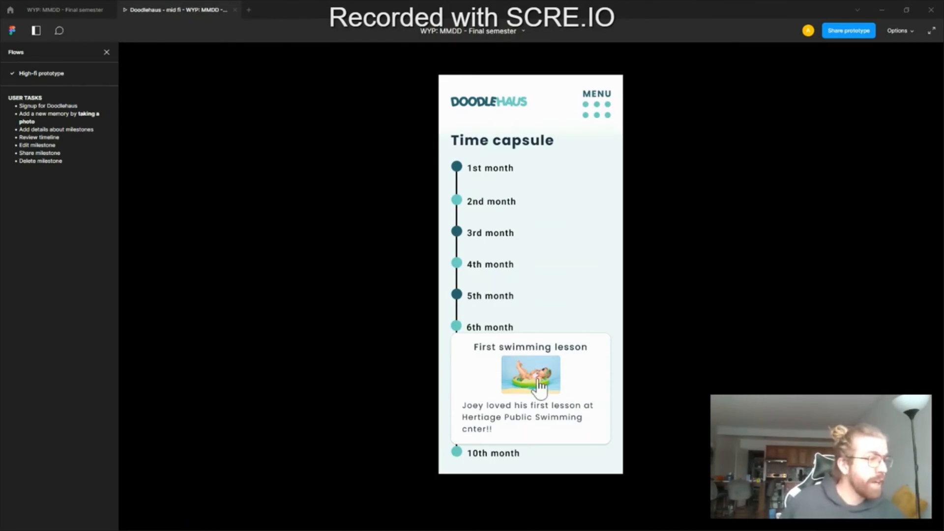
left_click(531, 373)
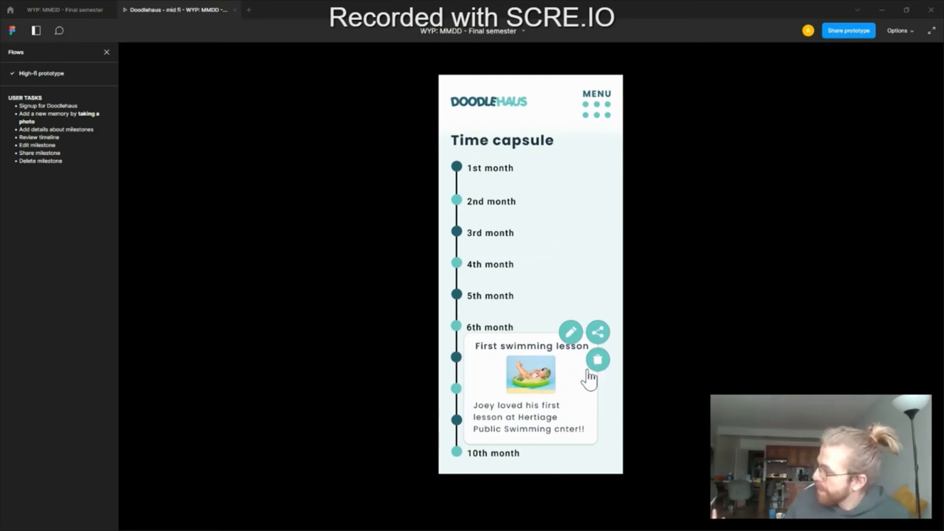
mouse_move(603, 283)
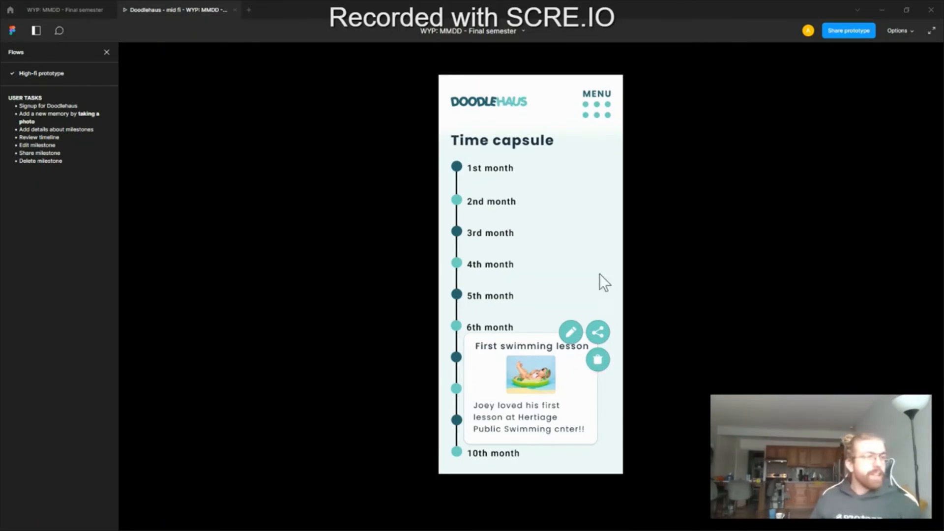
left_click(596, 103)
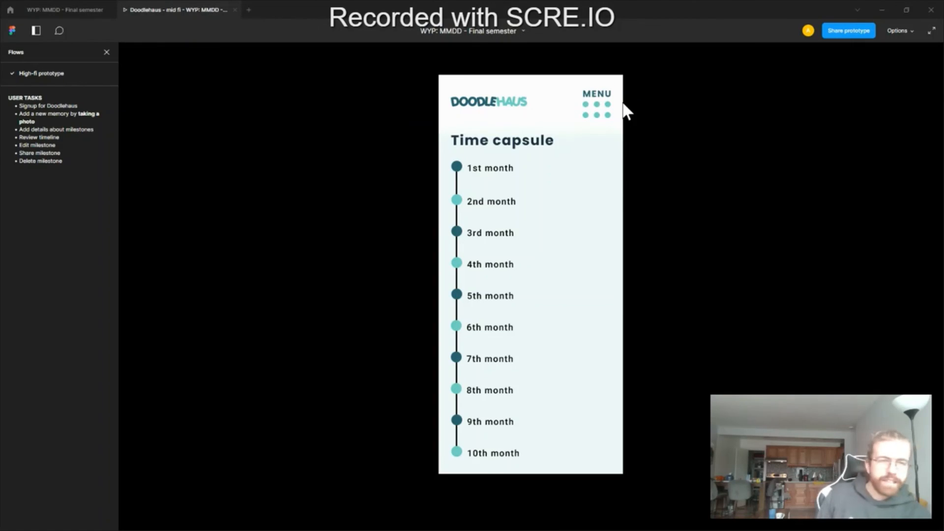
mouse_move(541, 115)
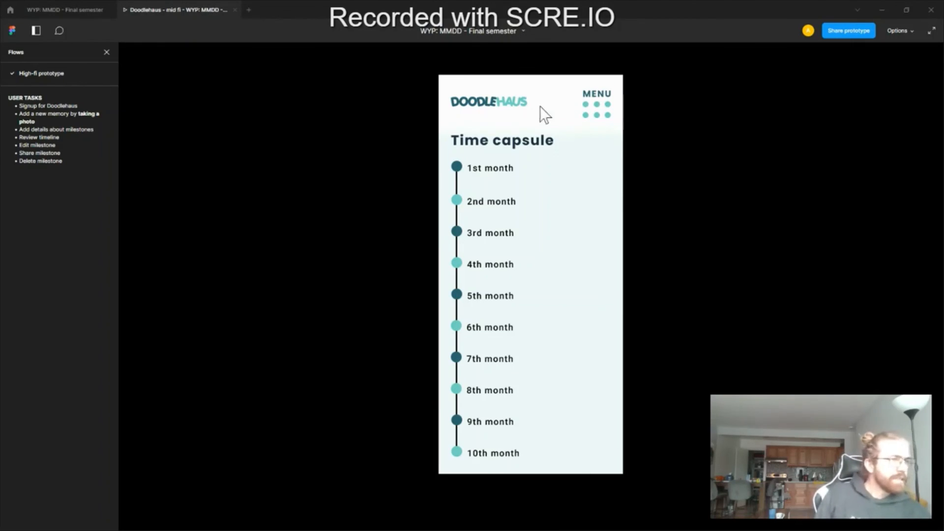
mouse_move(594, 119)
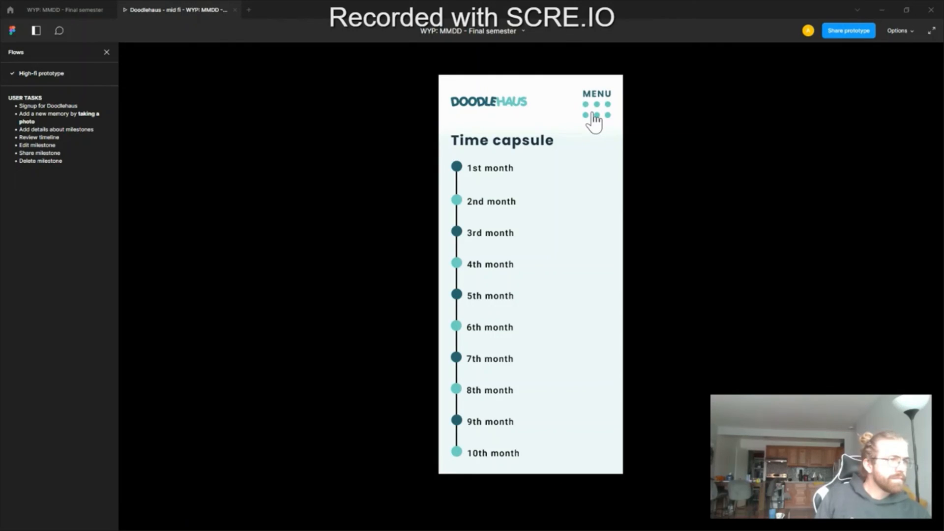
mouse_move(620, 268)
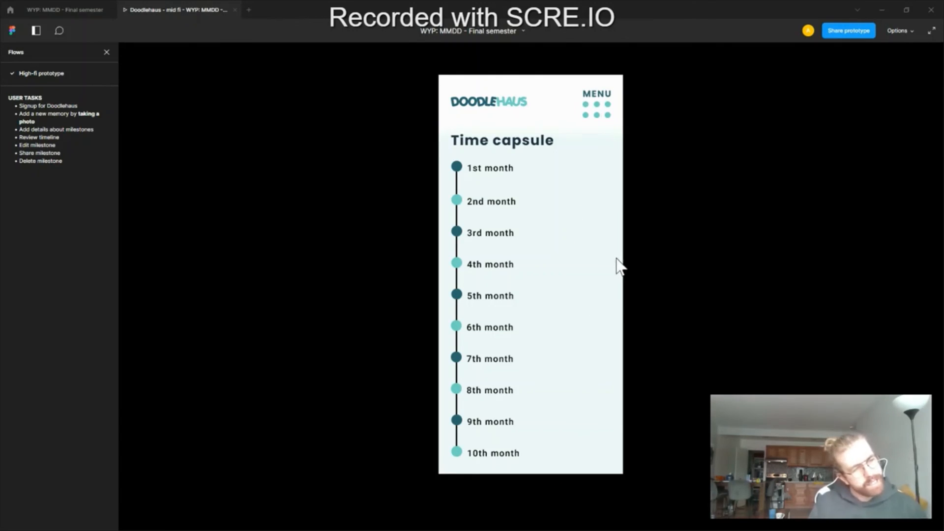
mouse_move(373, 417)
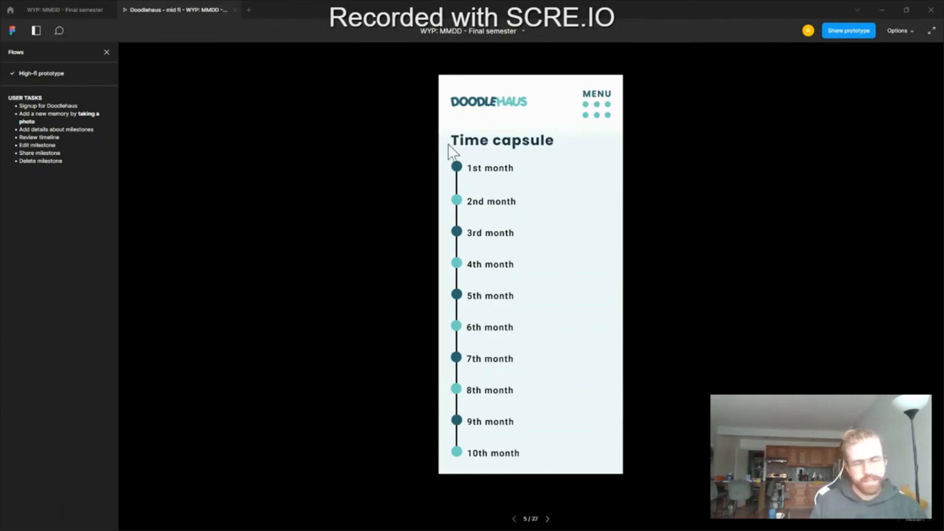
mouse_move(470, 288)
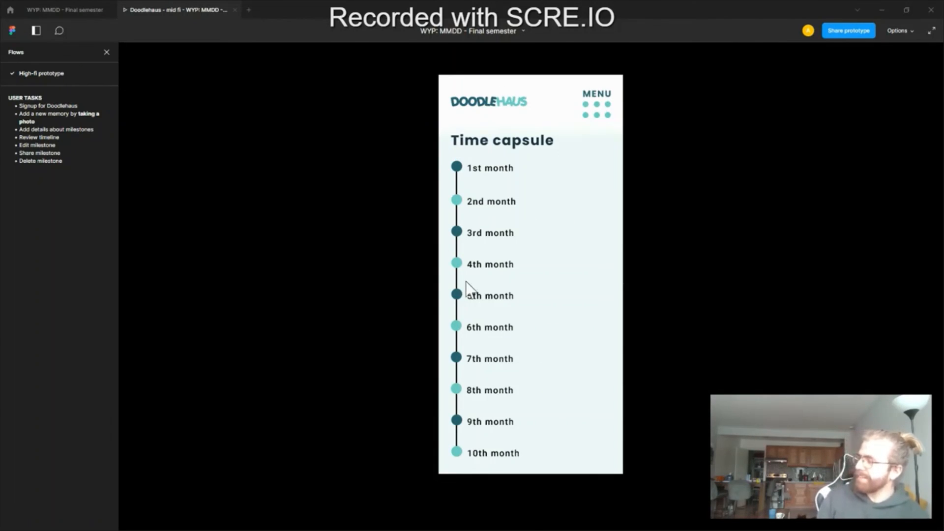